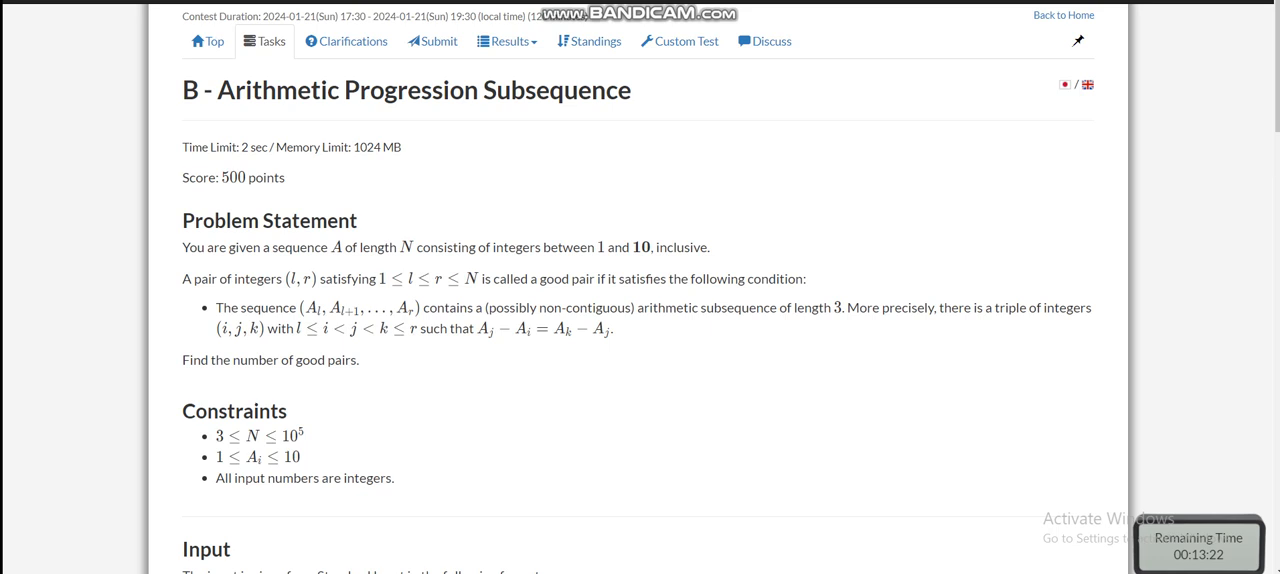
- Highlight the problem B statement text, then bring up the black Paint canvas showing 'A_l'
left_click_drag(222, 307, 592, 307)
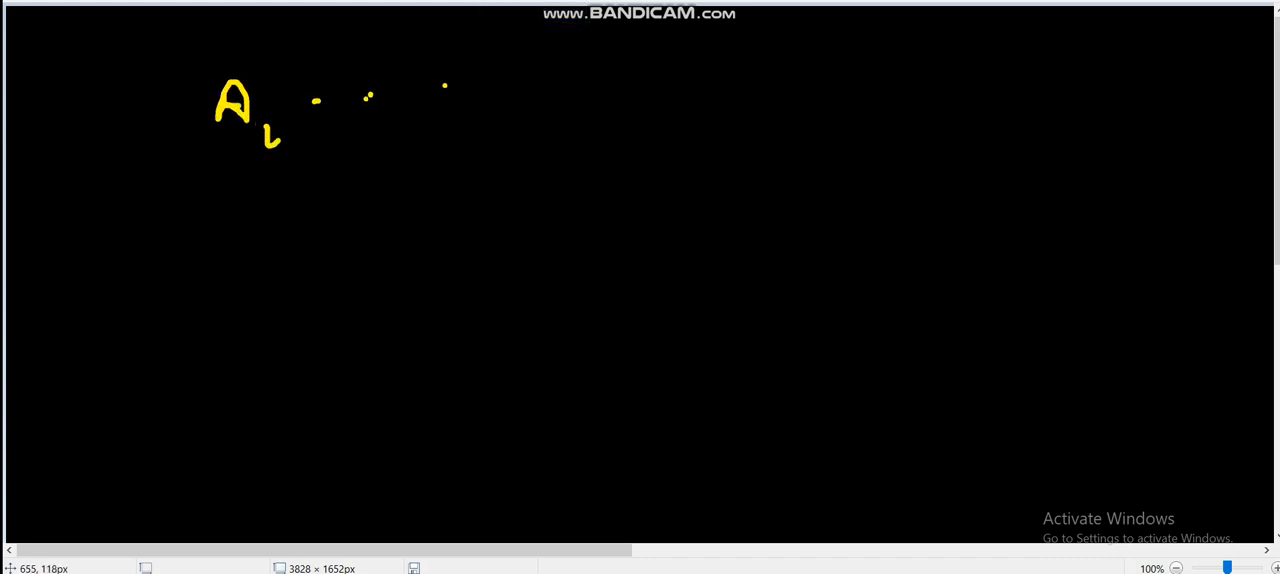
- Write A_l…A_r, l ≤ i,j,k ≤ r and a_j − a_i = a_k − a_j in yellow
left_click_drag(435, 95, 500, 115)
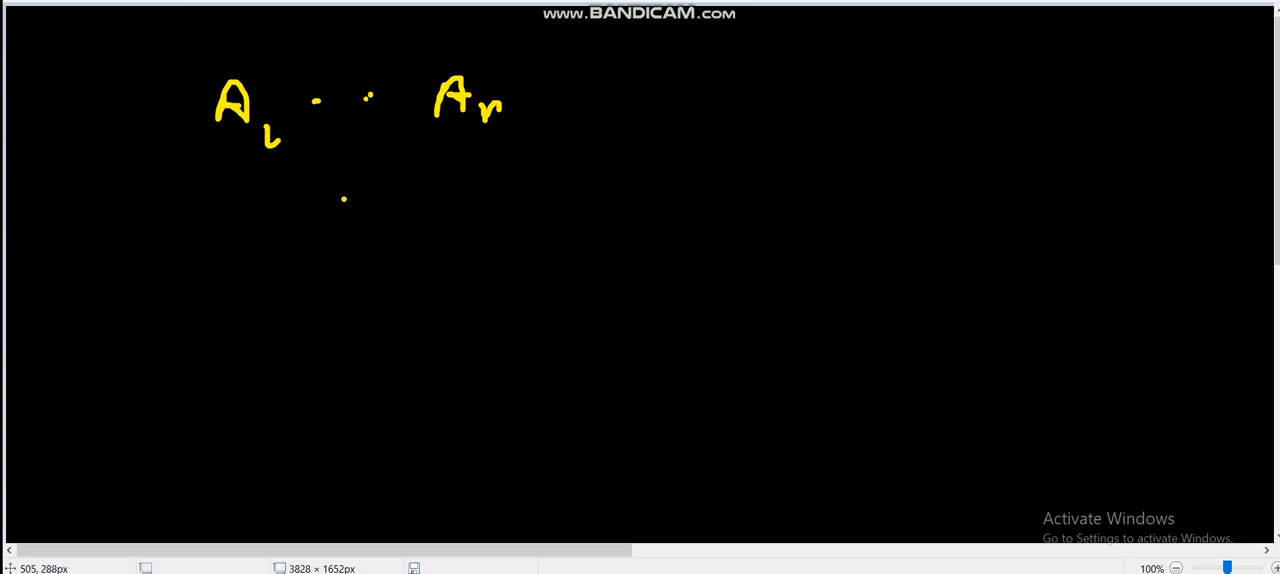
left_click_drag(345, 185, 375, 245)
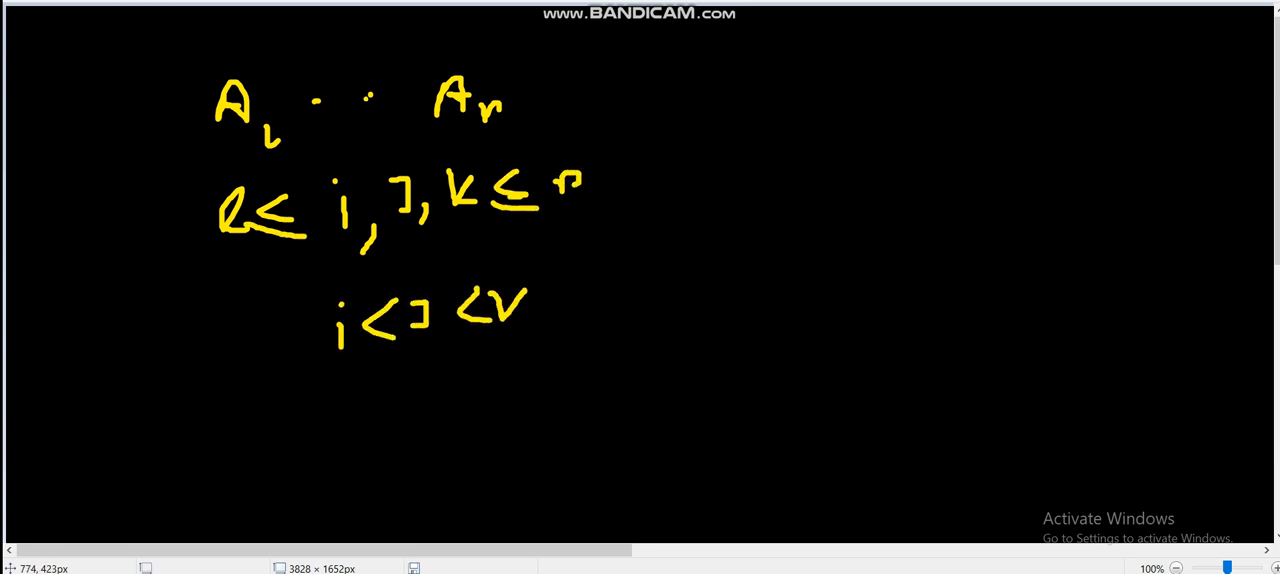
scroll("down", 3)
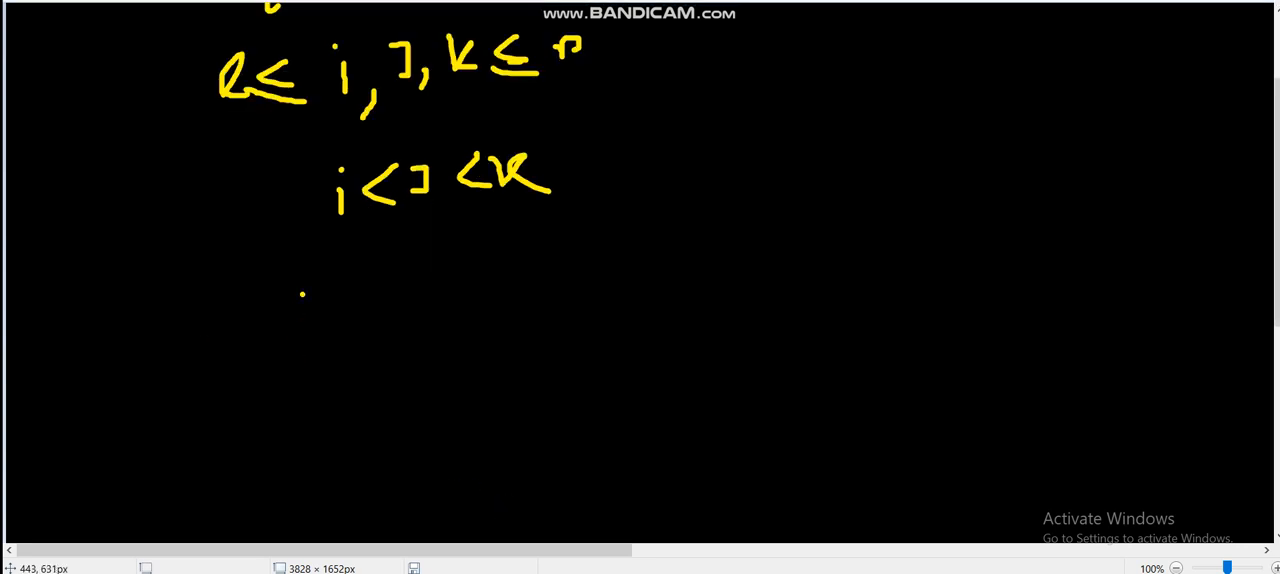
left_click_drag(285, 300, 410, 290)
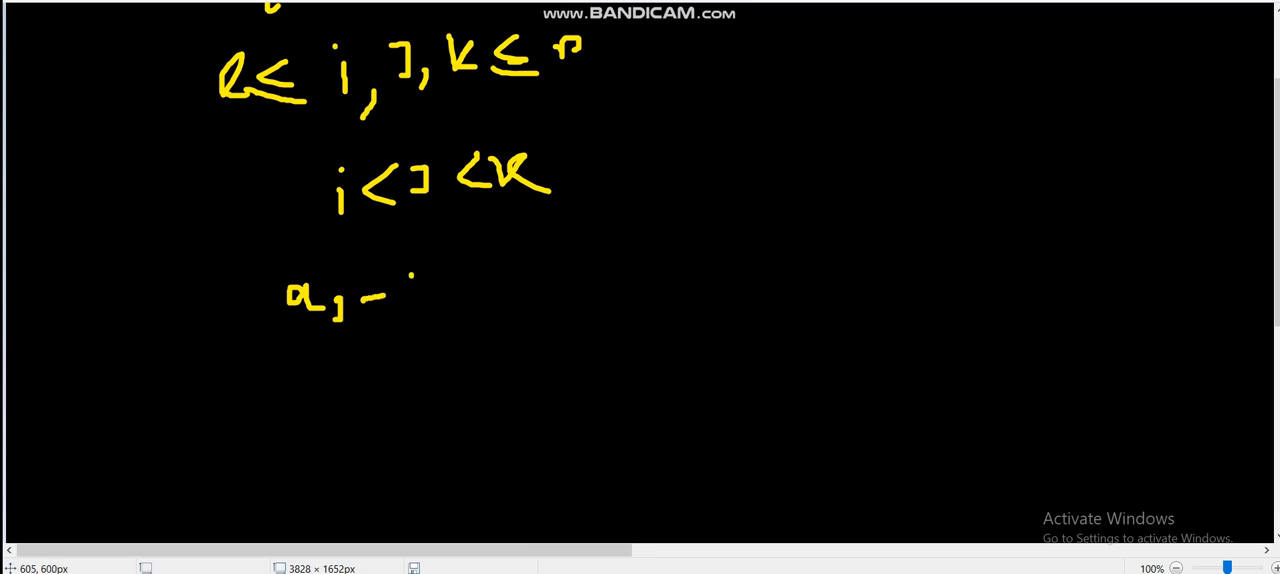
left_click_drag(400, 285, 480, 280)
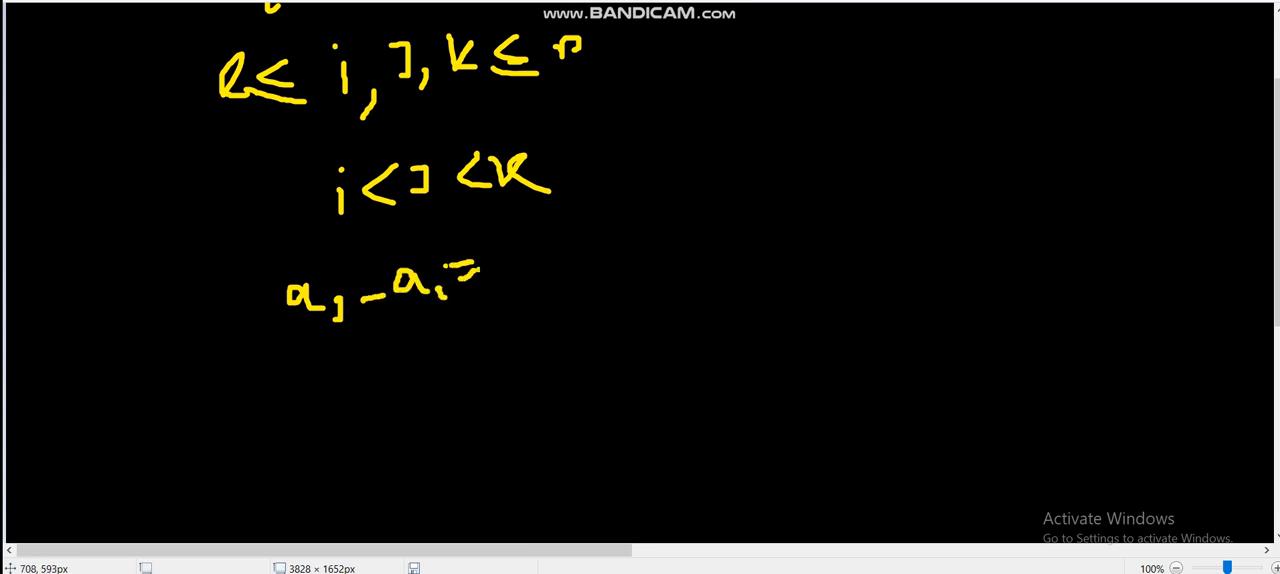
left_click_drag(510, 240, 620, 250)
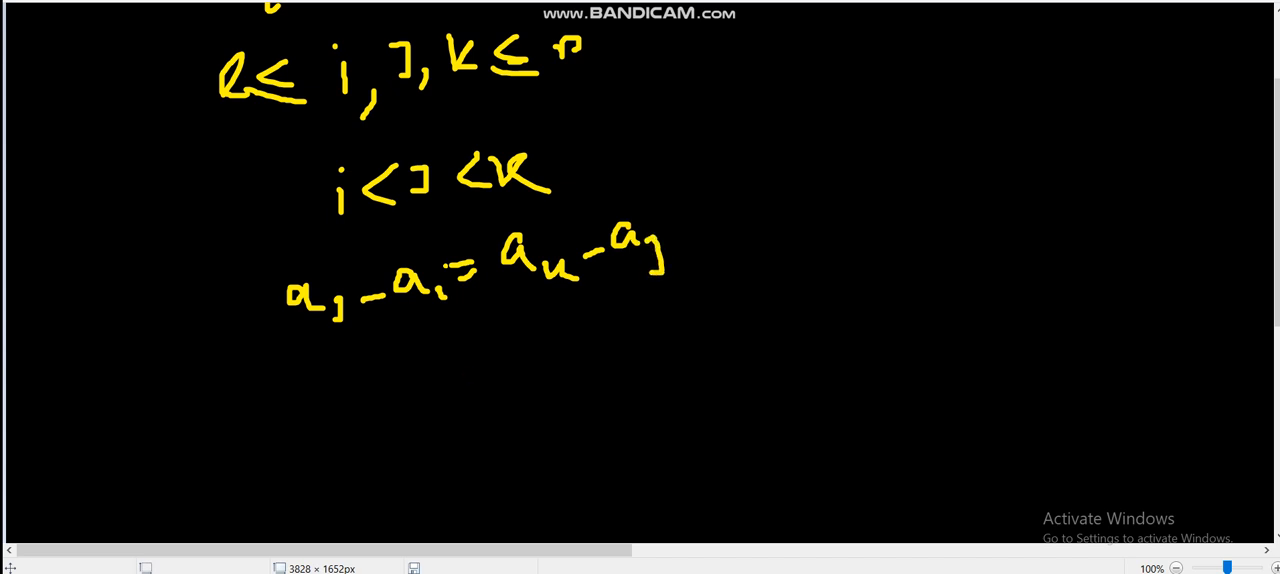
- Write the orange example sequences 1, 3, 5 and 6, 4, 2
left_click_drag(330, 395, 435, 410)
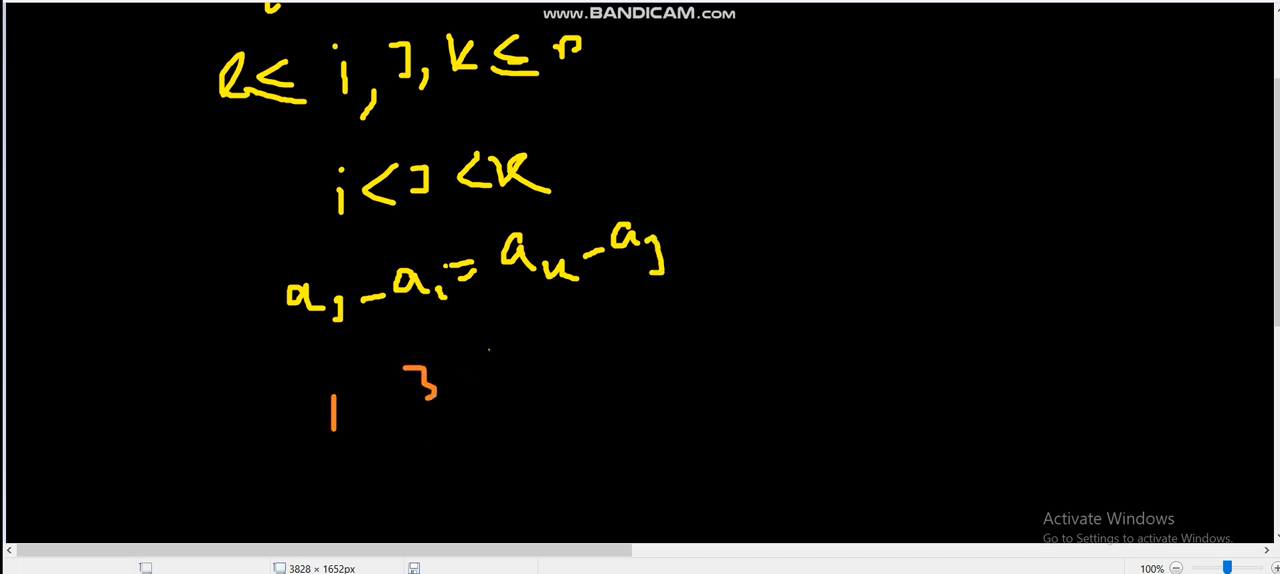
left_click_drag(490, 340, 510, 385)
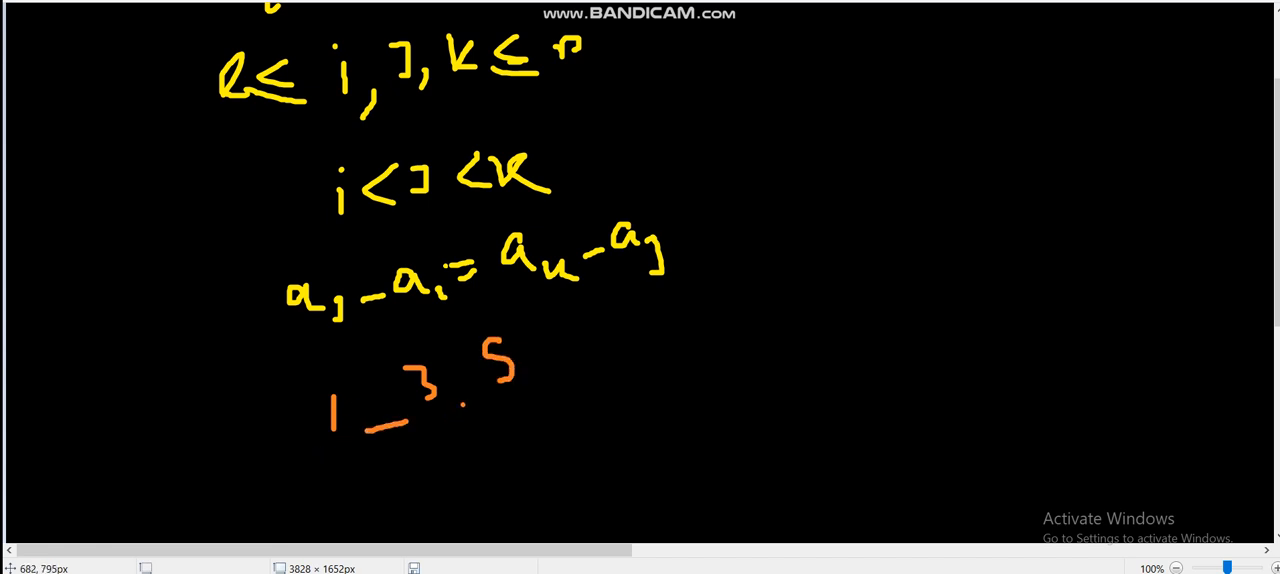
left_click_drag(455, 402, 490, 398)
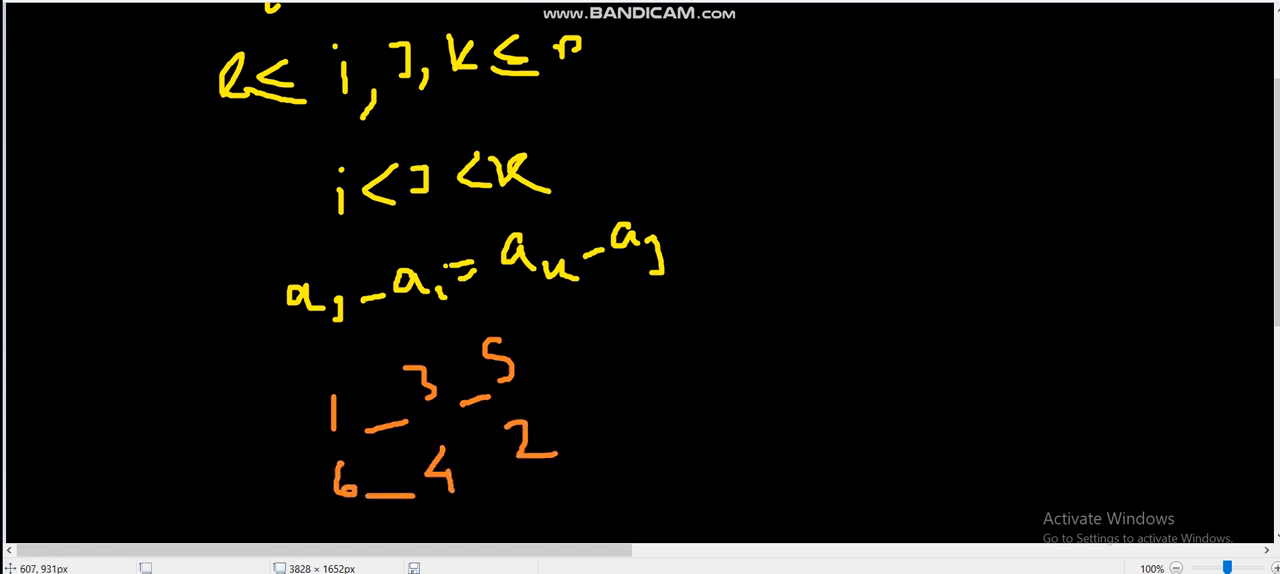
left_click_drag(465, 490, 530, 483)
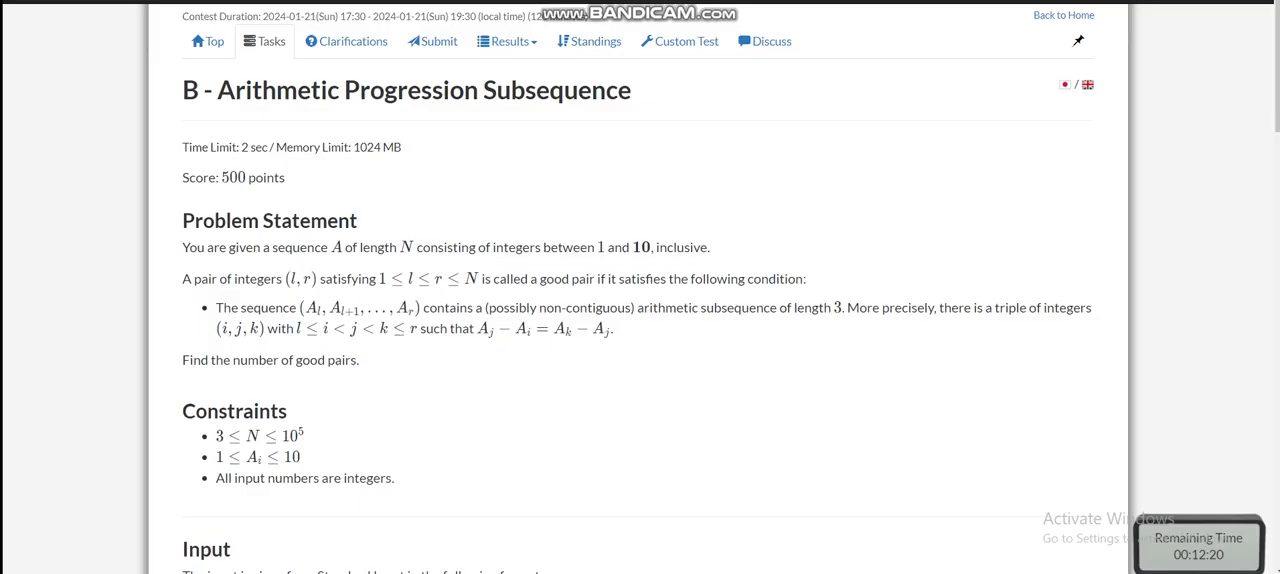
- Double-click two lines of the problem's constraints text
double_click(285, 435)
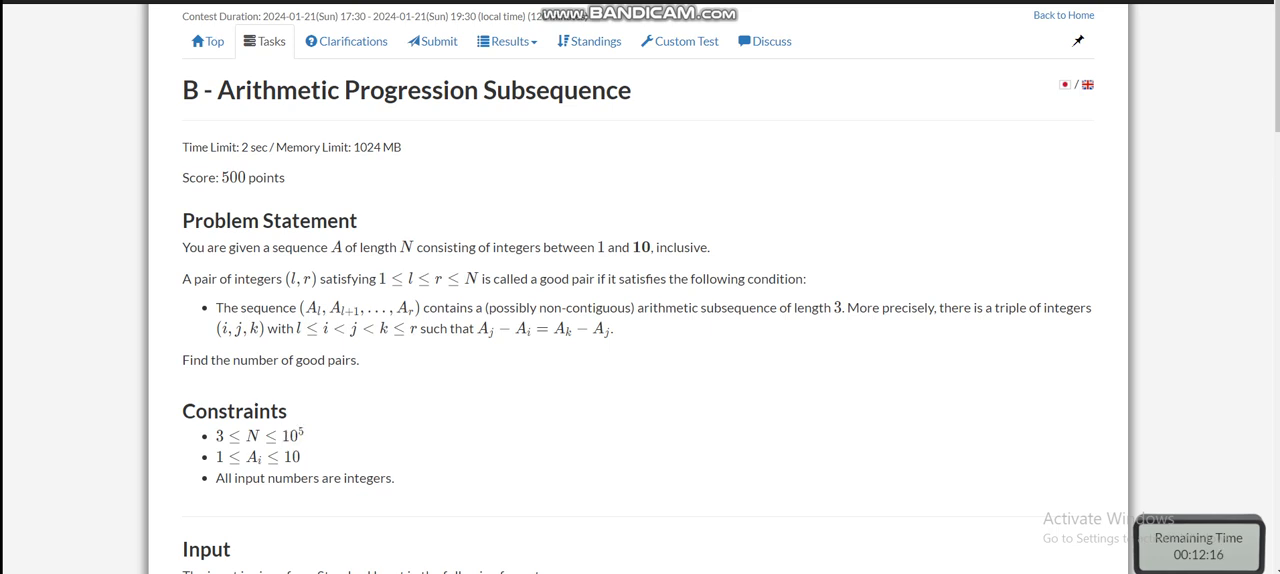
double_click(290, 457)
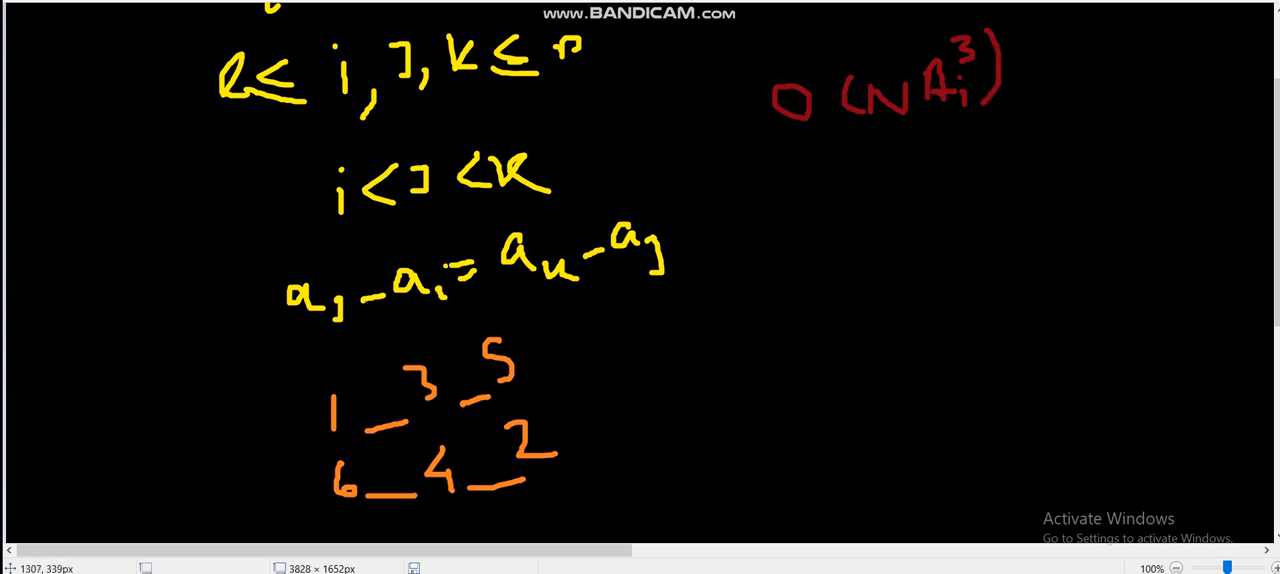
- Underline the red O(N·A_i³) estimate and scroll down below the examples
left_click_drag(770, 140, 1095, 110)
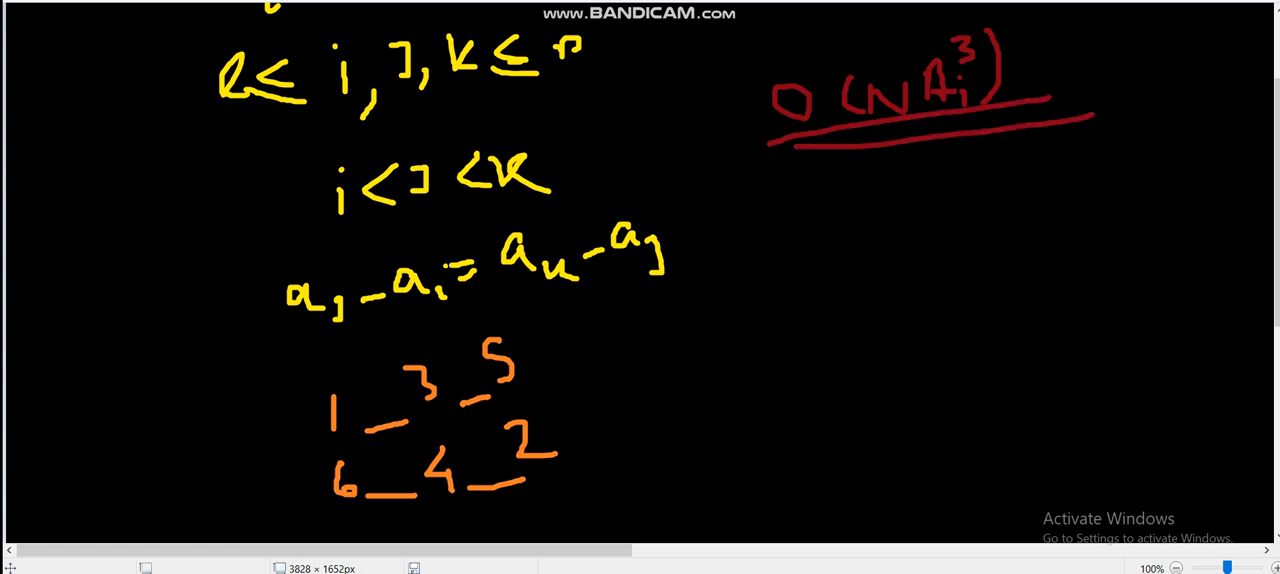
scroll("down", 3)
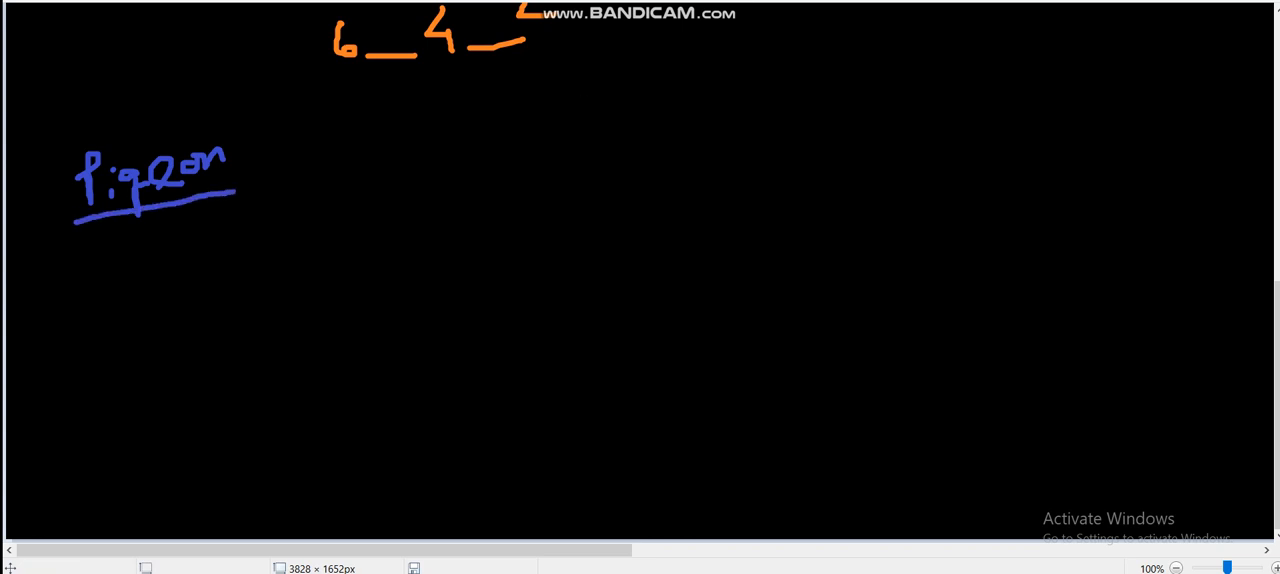
- Draw a green divided box with slots numbered 1 to 5
left_click_drag(230, 260, 230, 315)
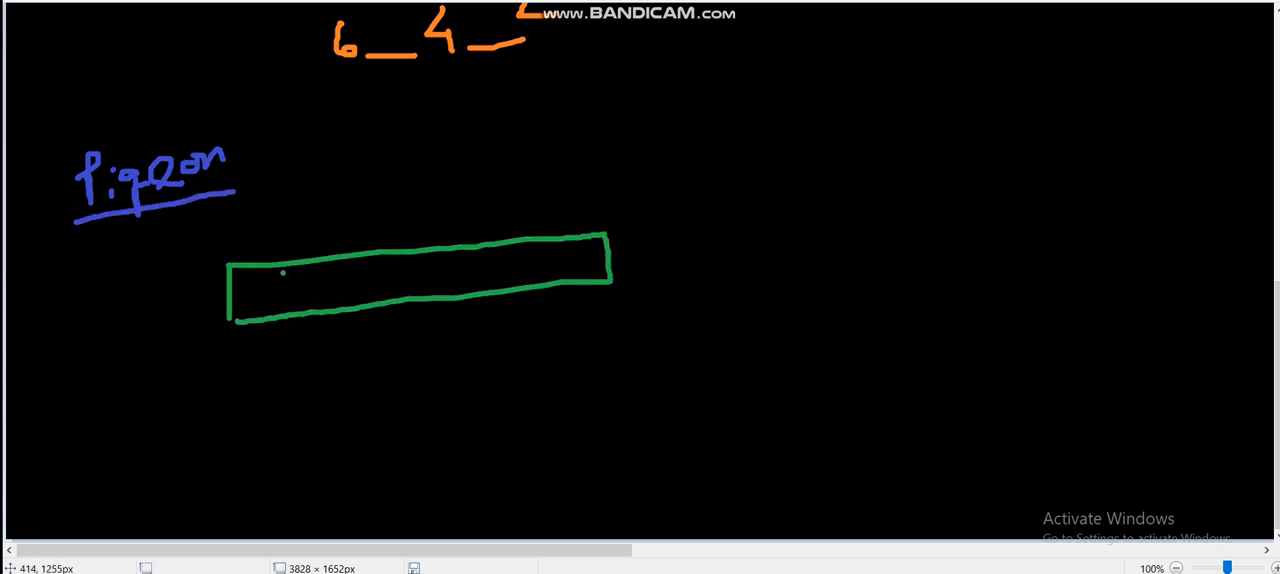
left_click_drag(300, 245, 312, 315)
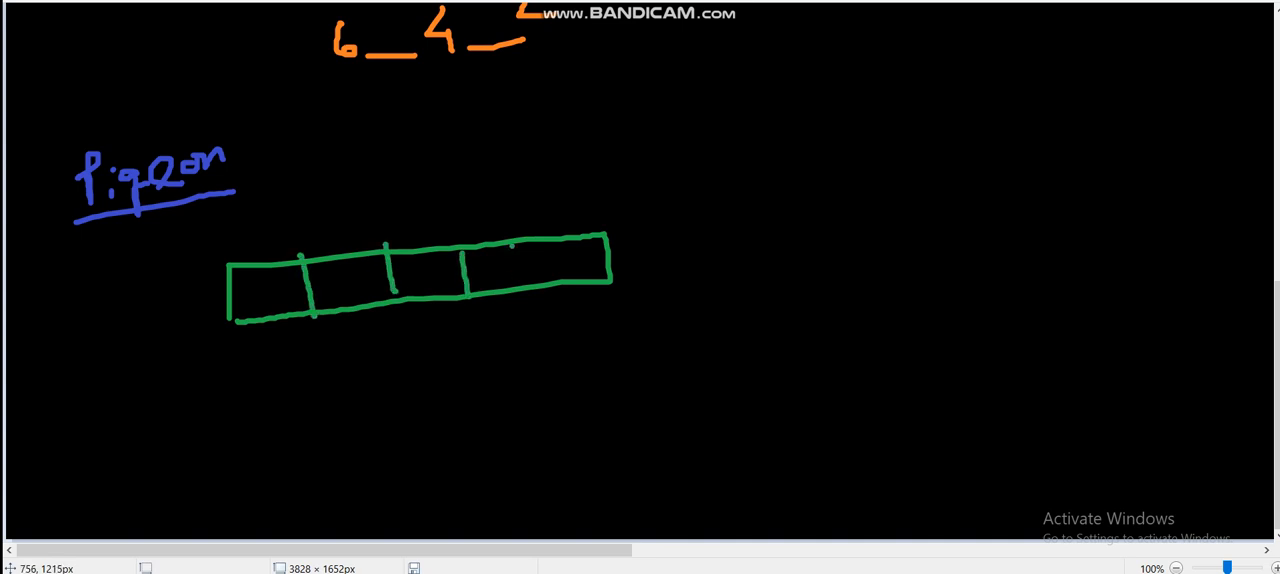
left_click_drag(512, 248, 512, 290)
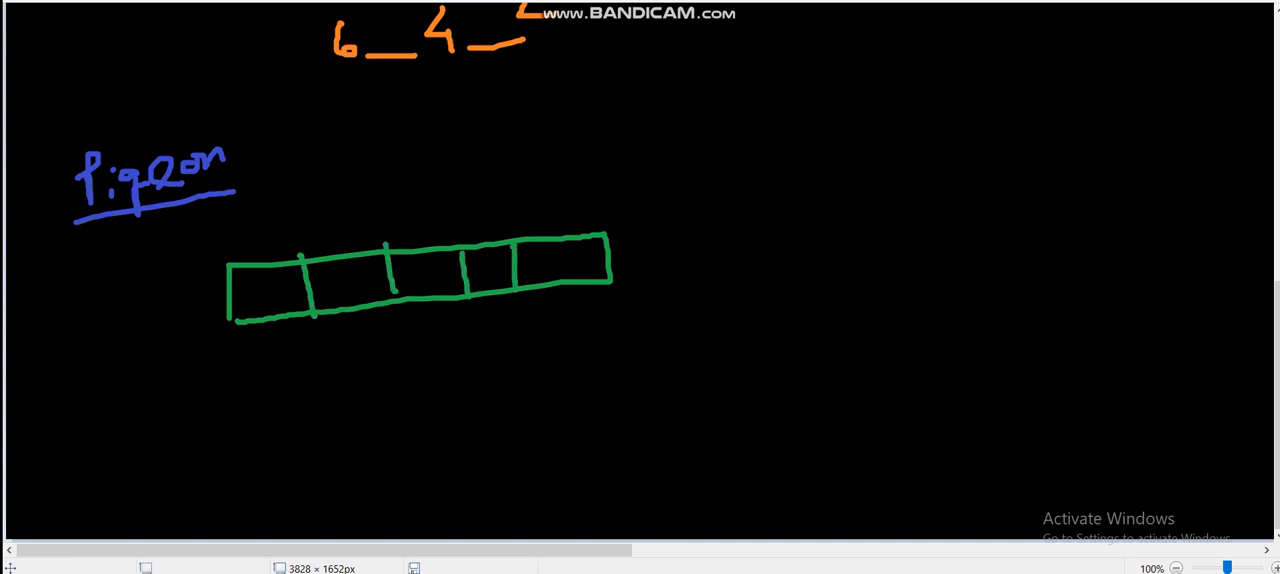
left_click_drag(270, 340, 460, 330)
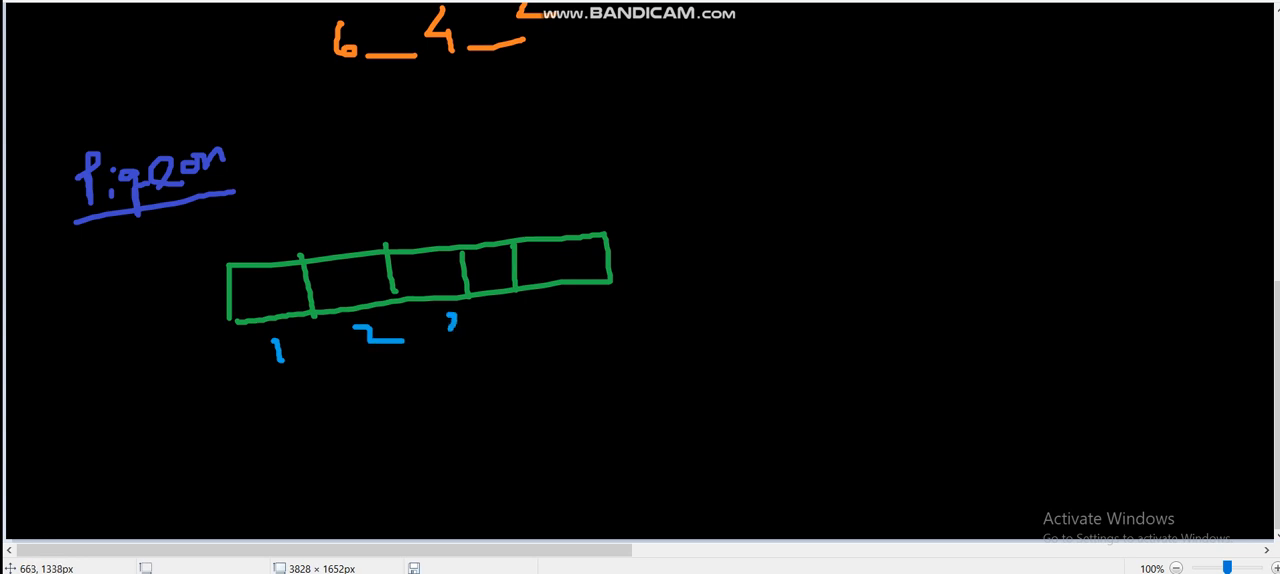
left_click_drag(450, 310, 590, 340)
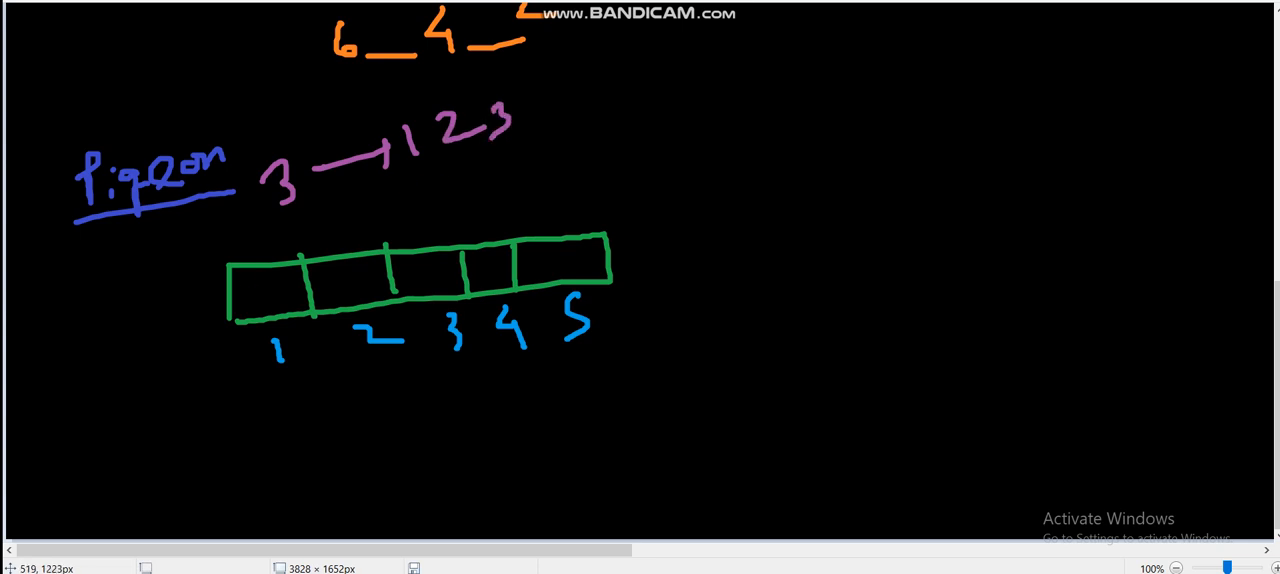
- Write the digits 1, 2, 3, 1 inside the green boxes
left_click_drag(262, 285, 270, 315)
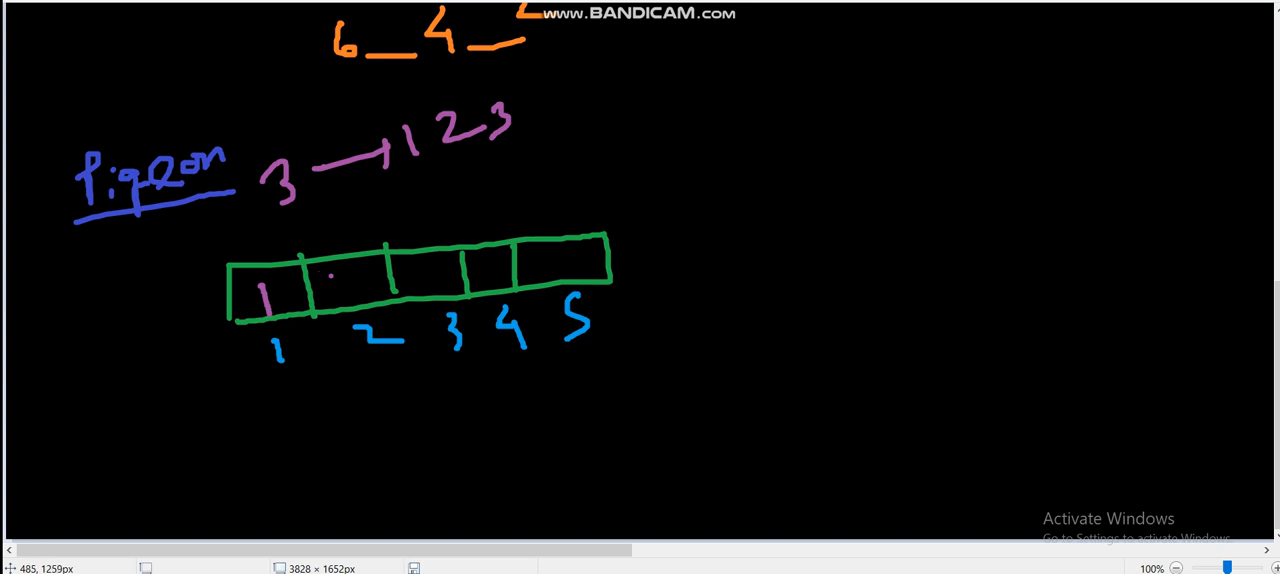
left_click_drag(345, 270, 385, 300)
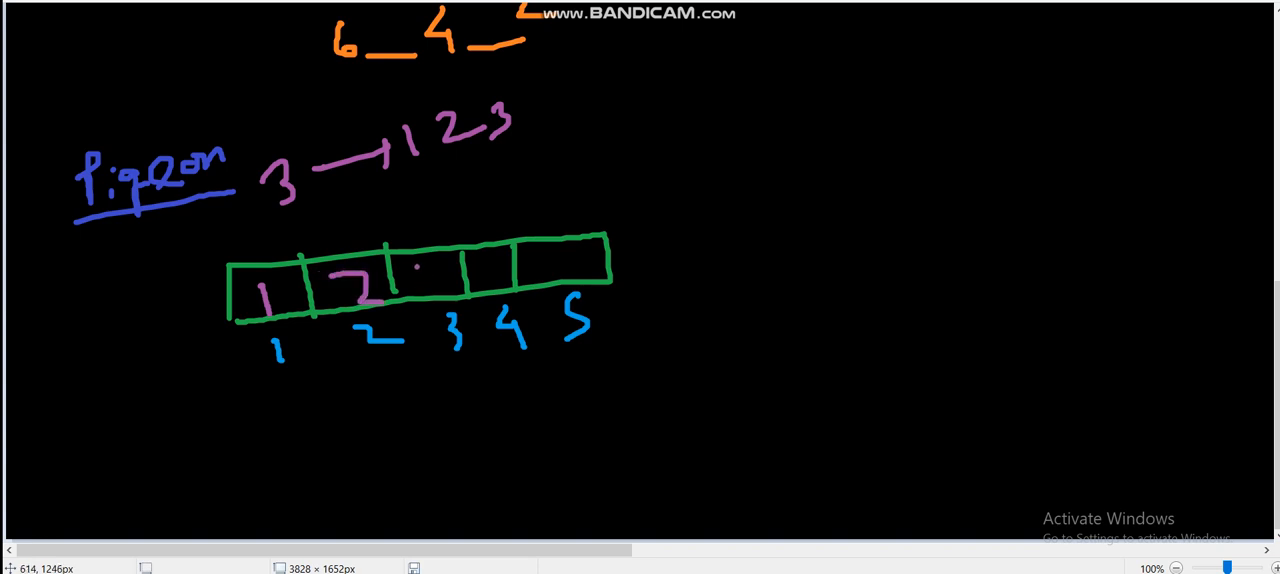
left_click_drag(415, 260, 435, 285)
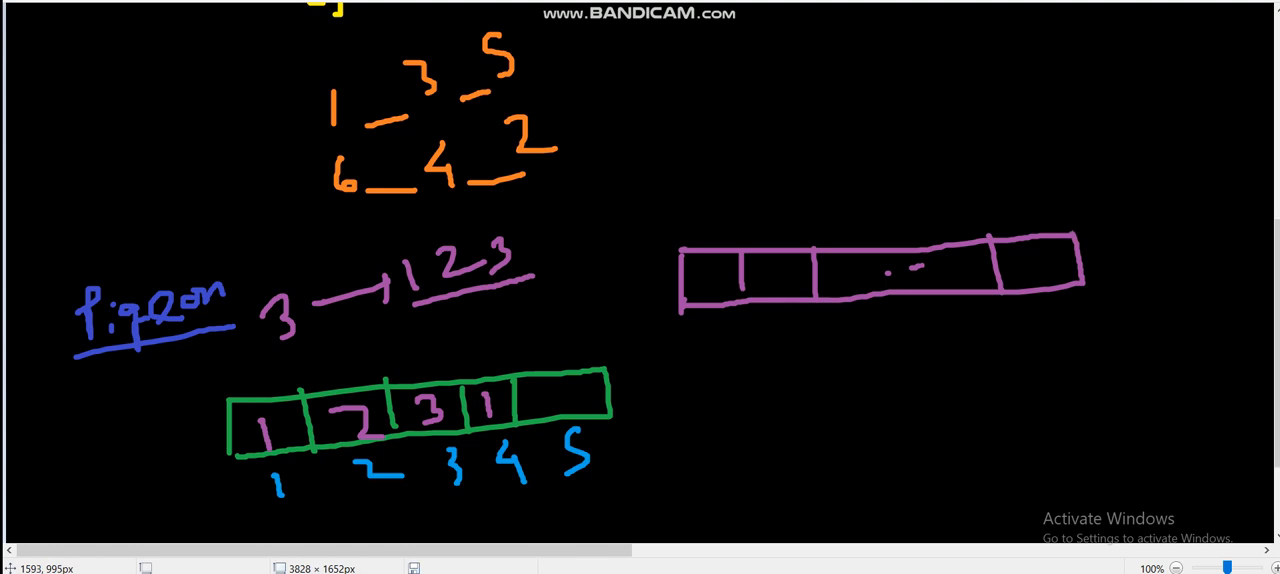
- Add a purple box, number the row 1, 2 … 10, 3 in yellow, write 11, underline
left_click_drag(1080, 240, 1160, 290)
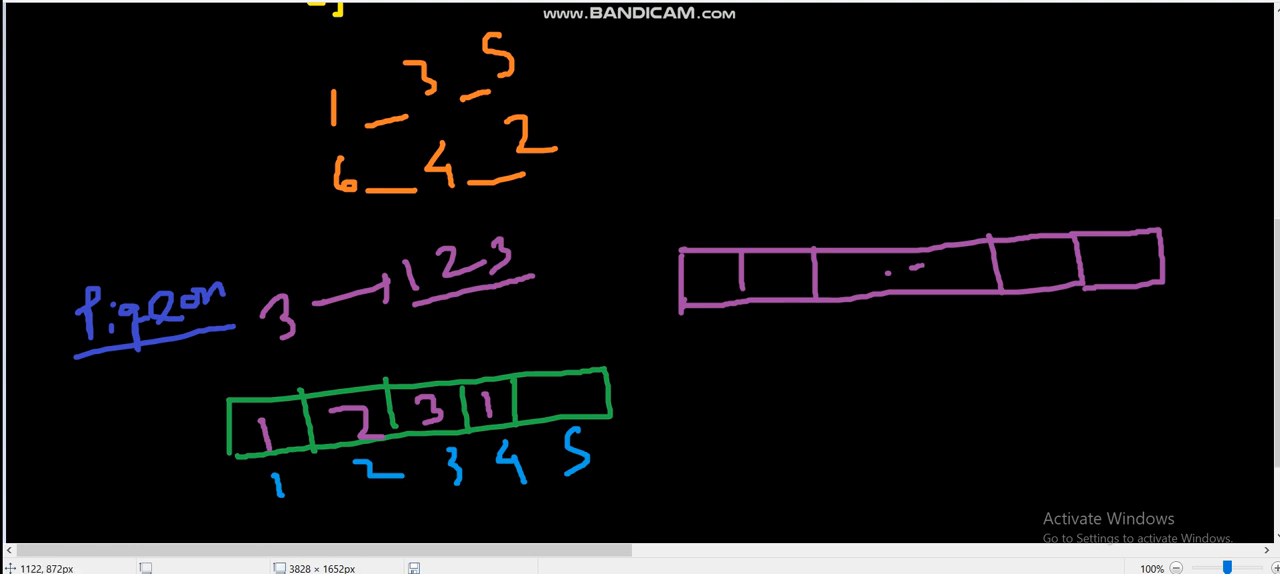
left_click_drag(705, 280, 780, 280)
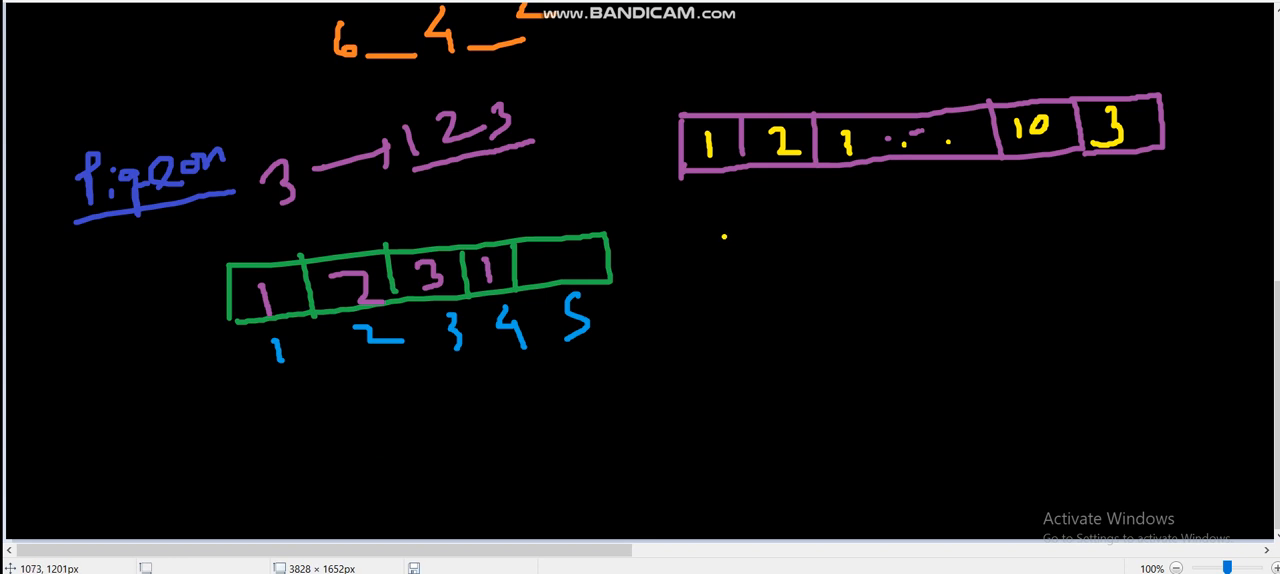
left_click_drag(728, 250, 728, 280)
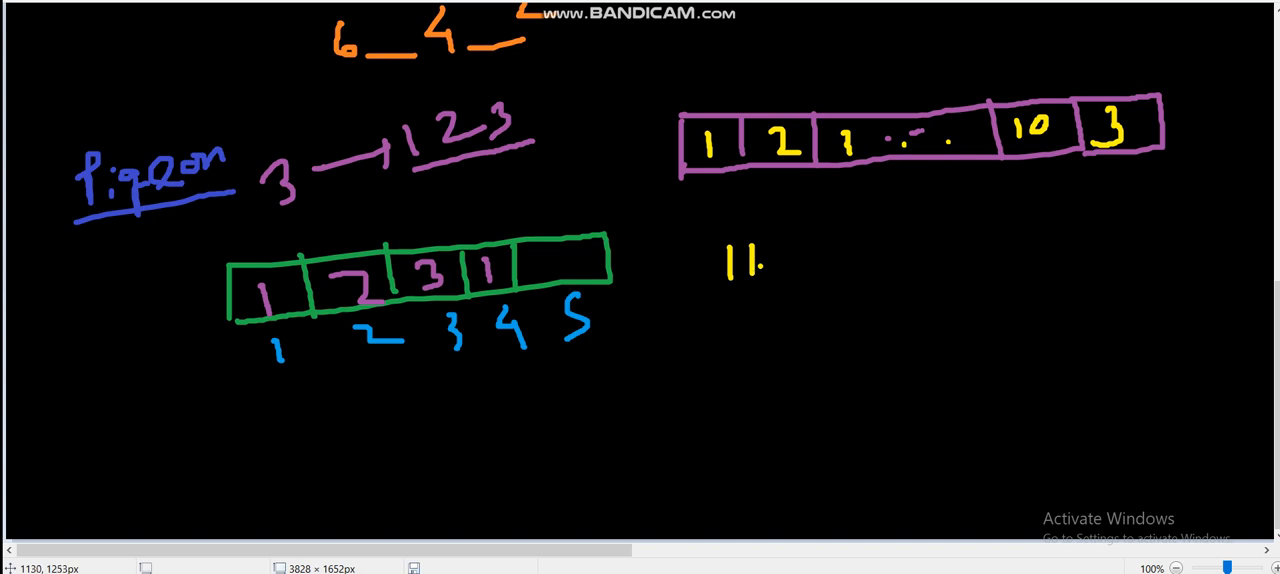
left_click_drag(673, 199, 1065, 199)
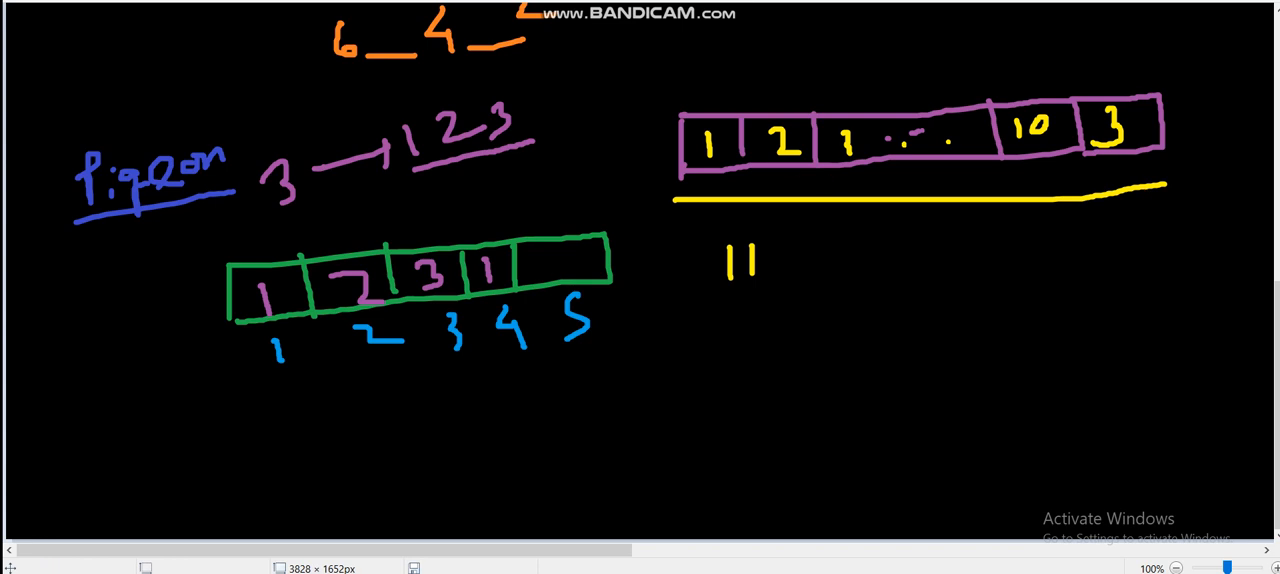
- In green, write 21 under 11, underline it twice, and draw an arrow rightward
left_click(697, 343)
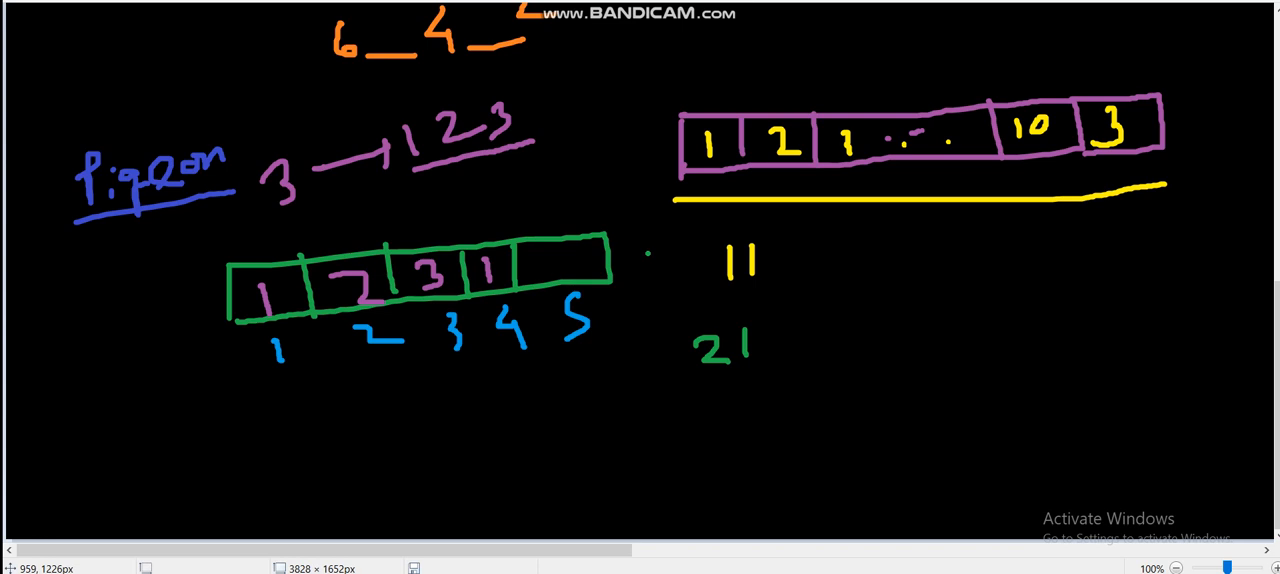
left_click_drag(682, 379, 760, 378)
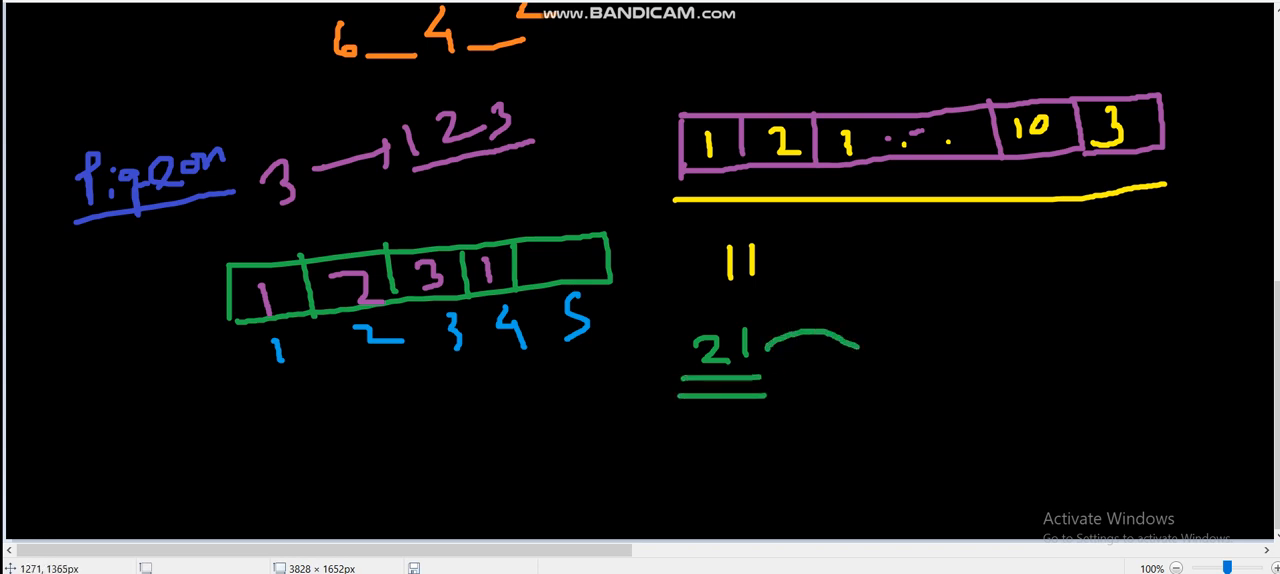
left_click_drag(770, 335, 855, 345)
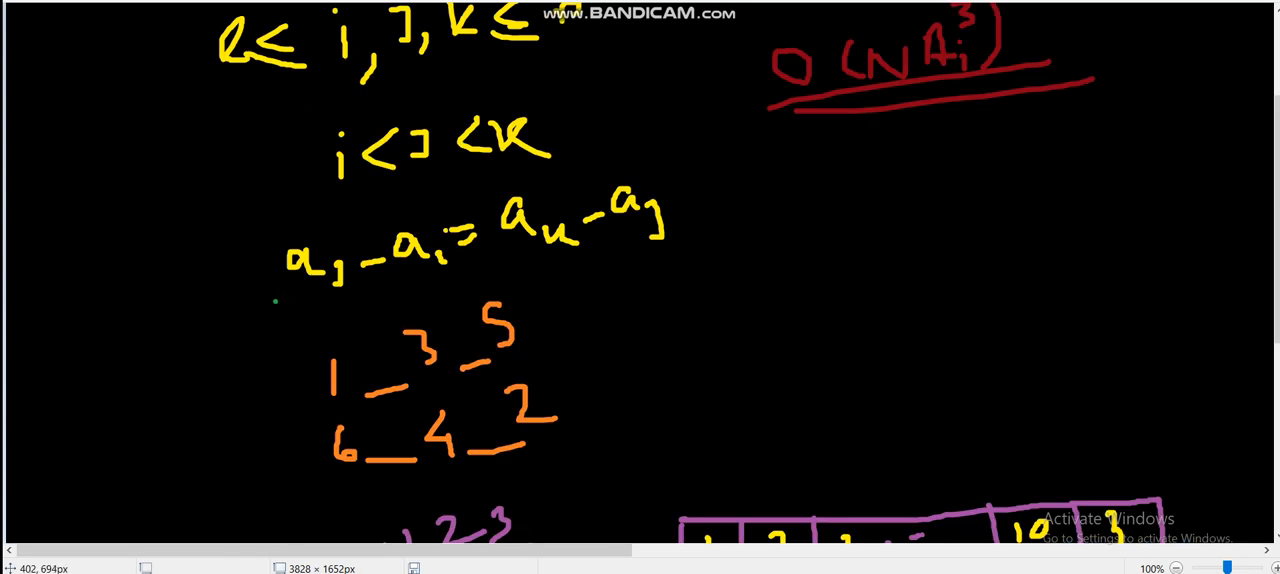
- Box a_j−a_i = a_k−a_j in green and write s_l ≥ 21 and r − l ≥ 21
left_click_drag(280, 300, 690, 160)
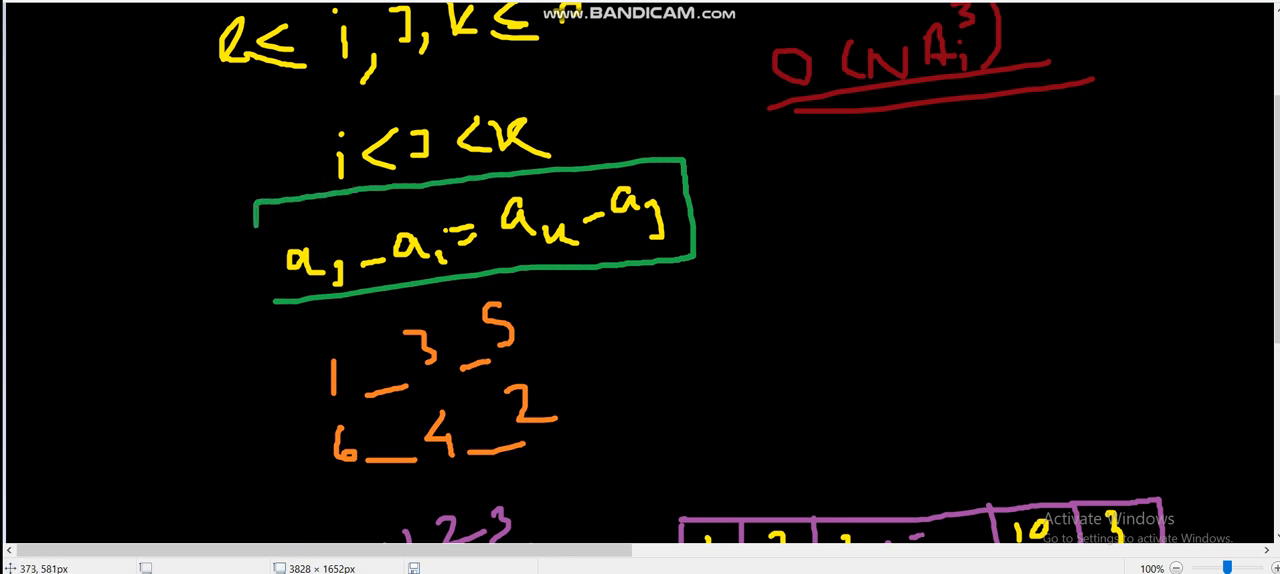
scroll("down", 3)
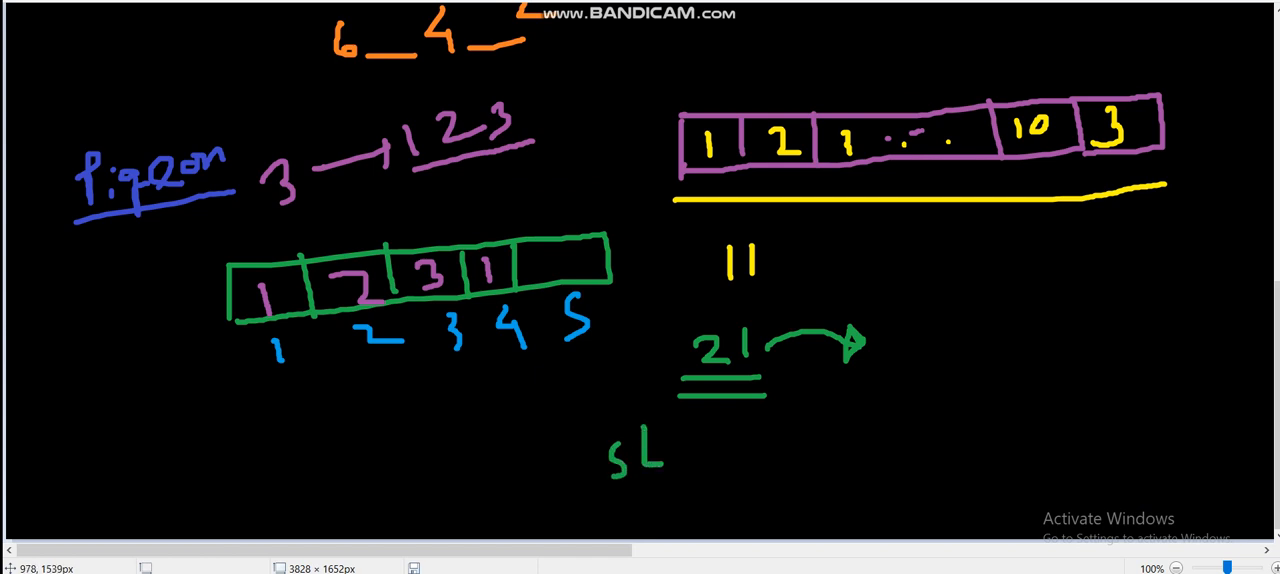
left_click_drag(680, 440, 750, 455)
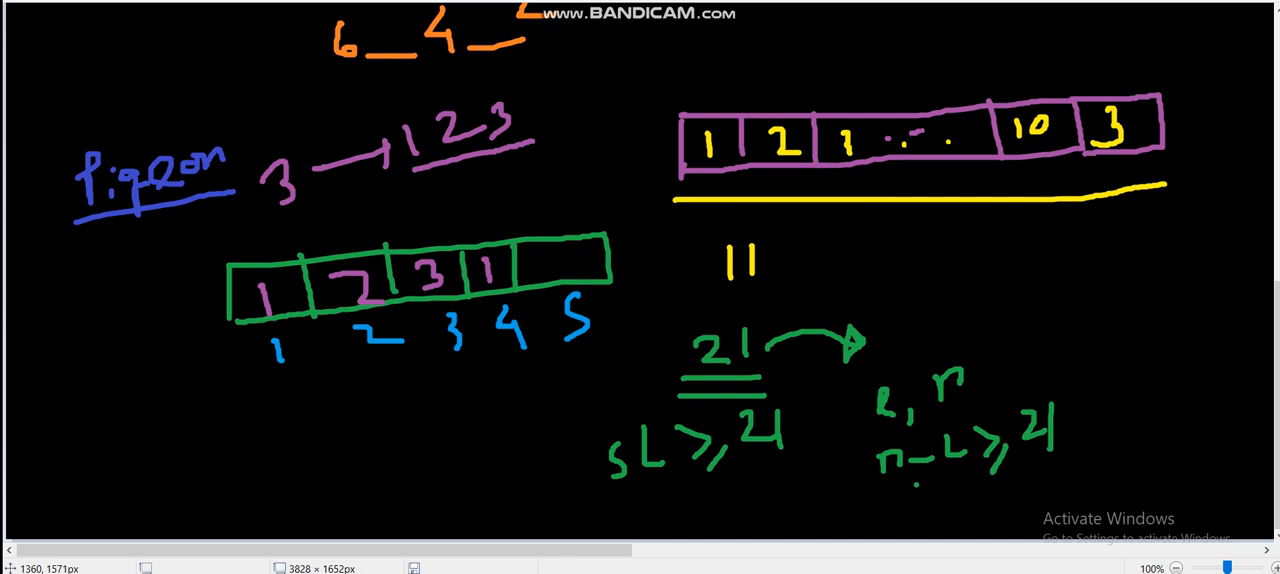
- Write r−l<4, mark i, j, k with red arrows, and write O(n·20·10)
scroll("down", 3)
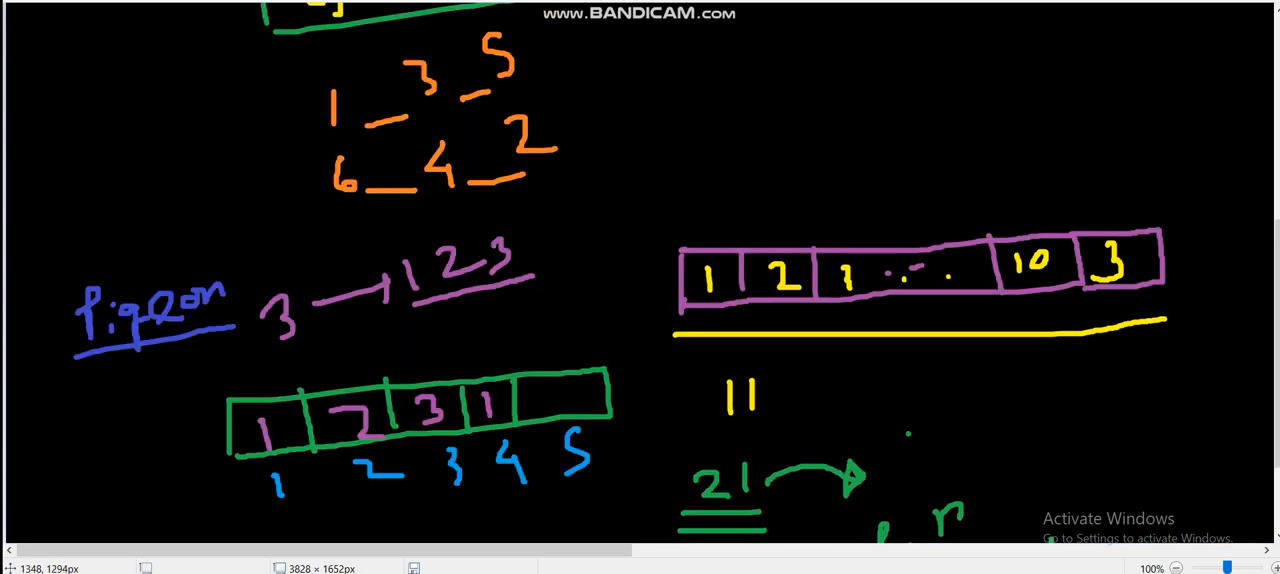
scroll("down", 3)
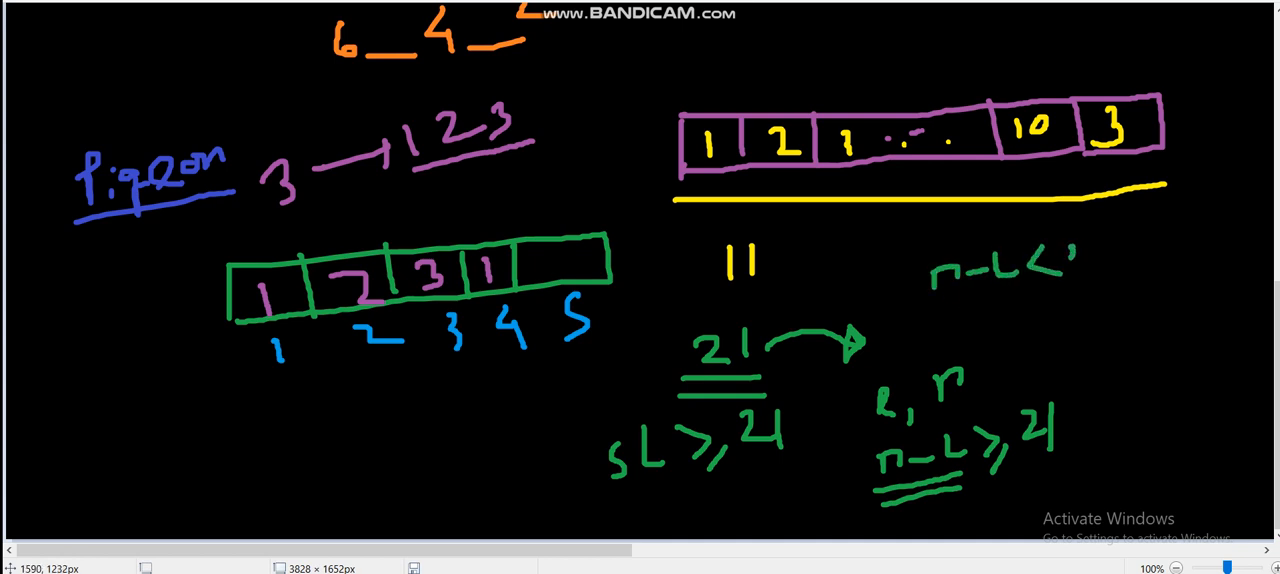
type("4")
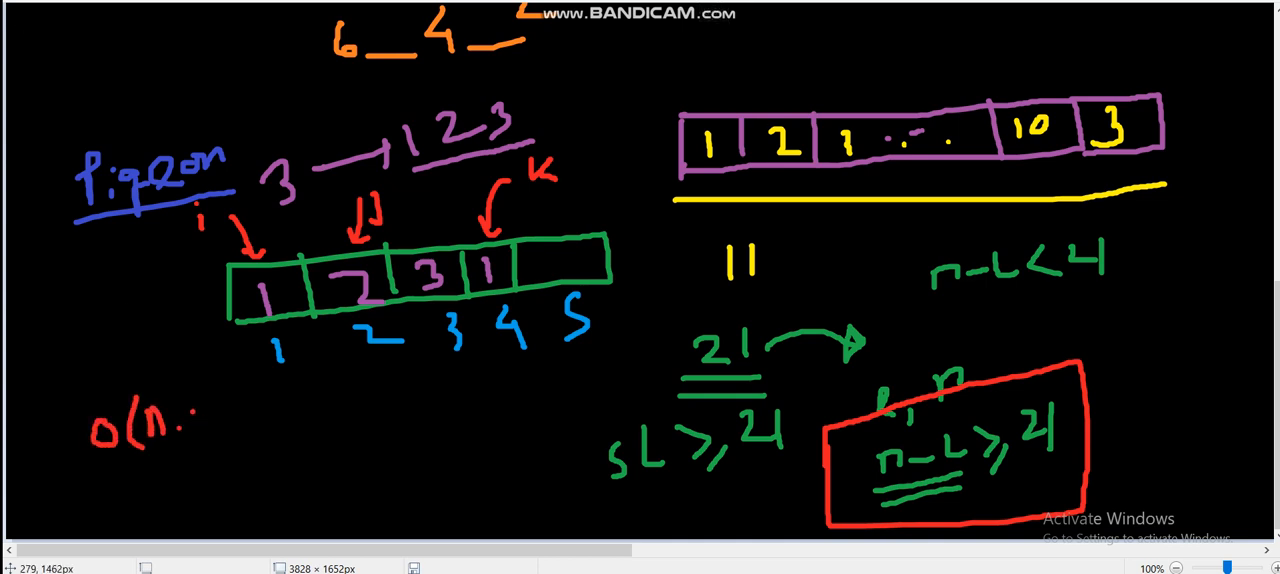
type("20")
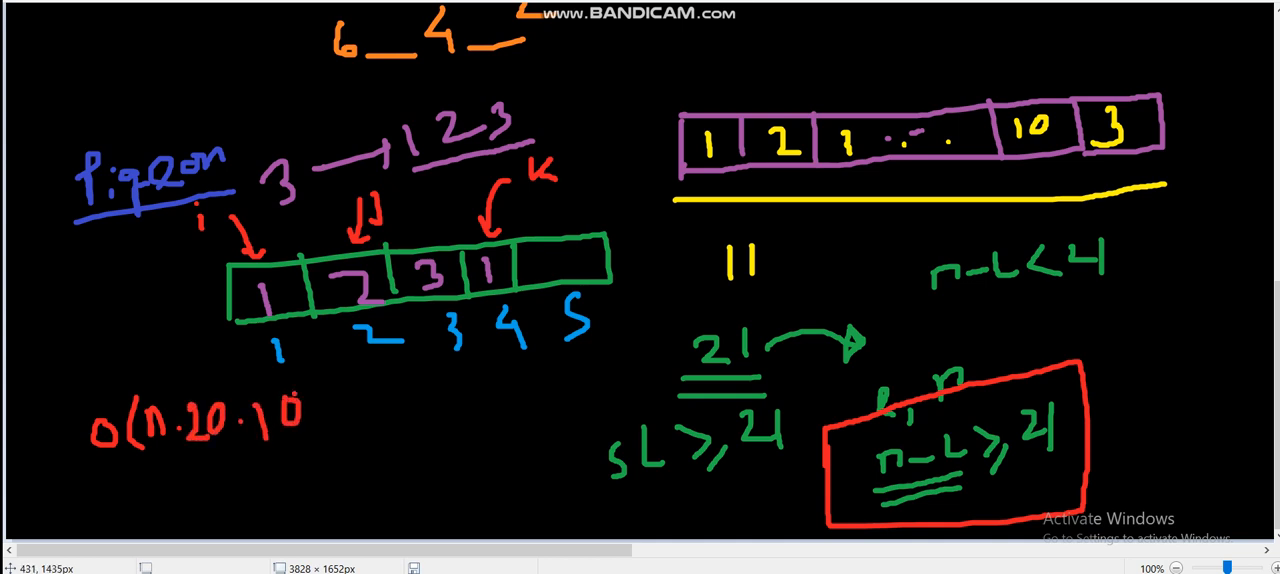
left_click_drag(300, 390, 340, 430)
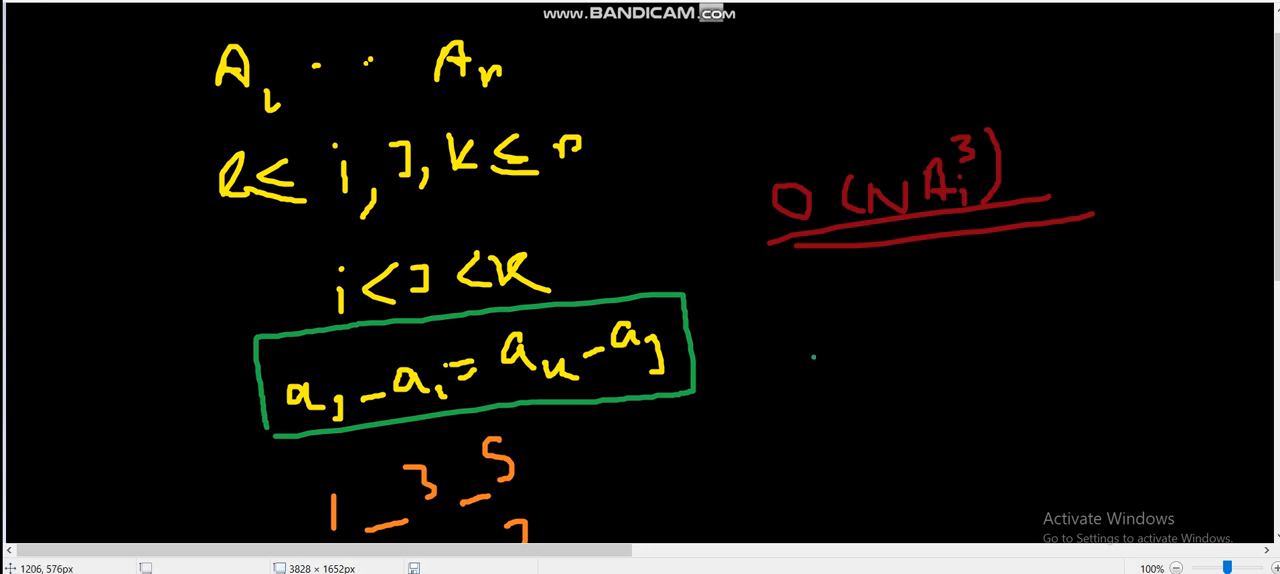
- Add green notes p = l+22, r ≥ p, then show the solution's innermost loop on line 79
left_click_drag(820, 340, 915, 320)
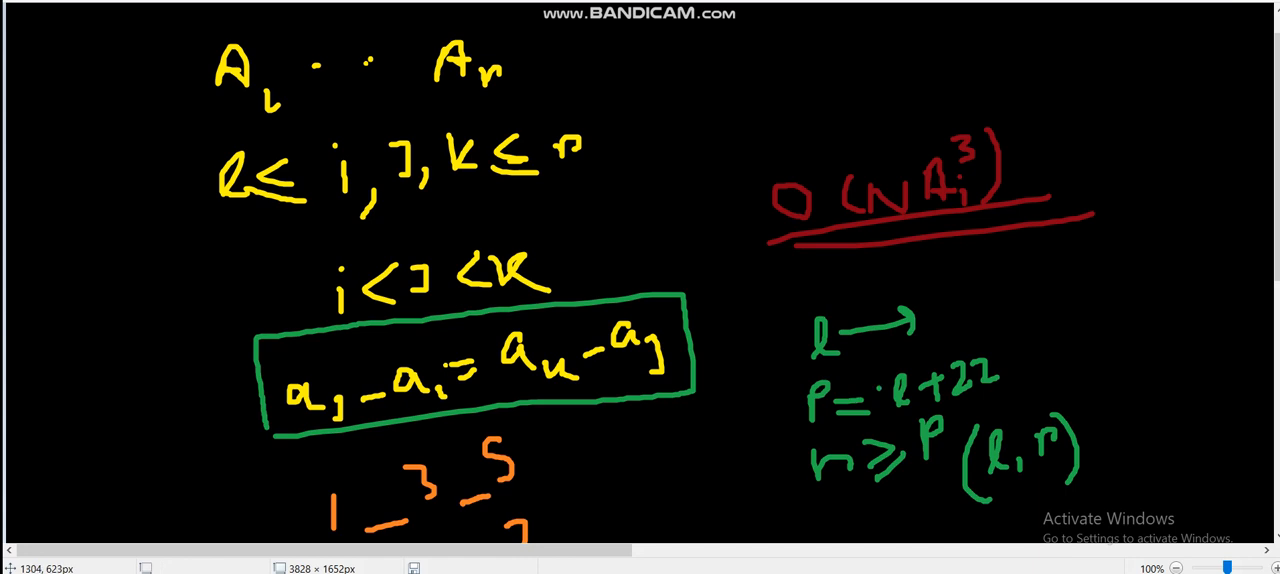
scroll("down", 3)
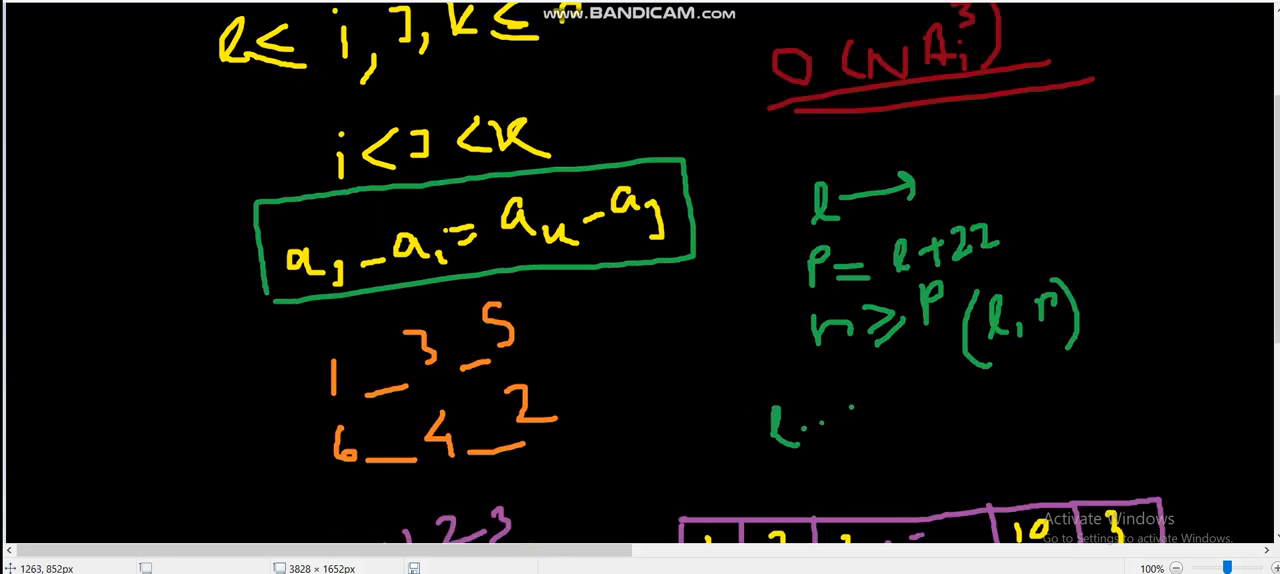
left_click(862, 415)
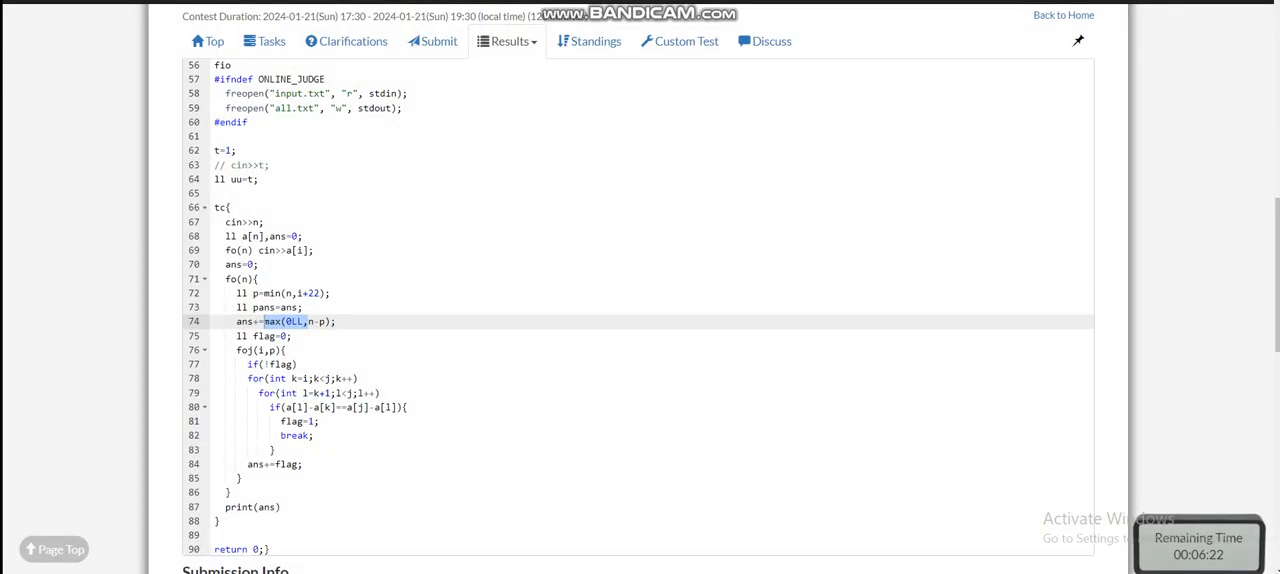
left_click(290, 392)
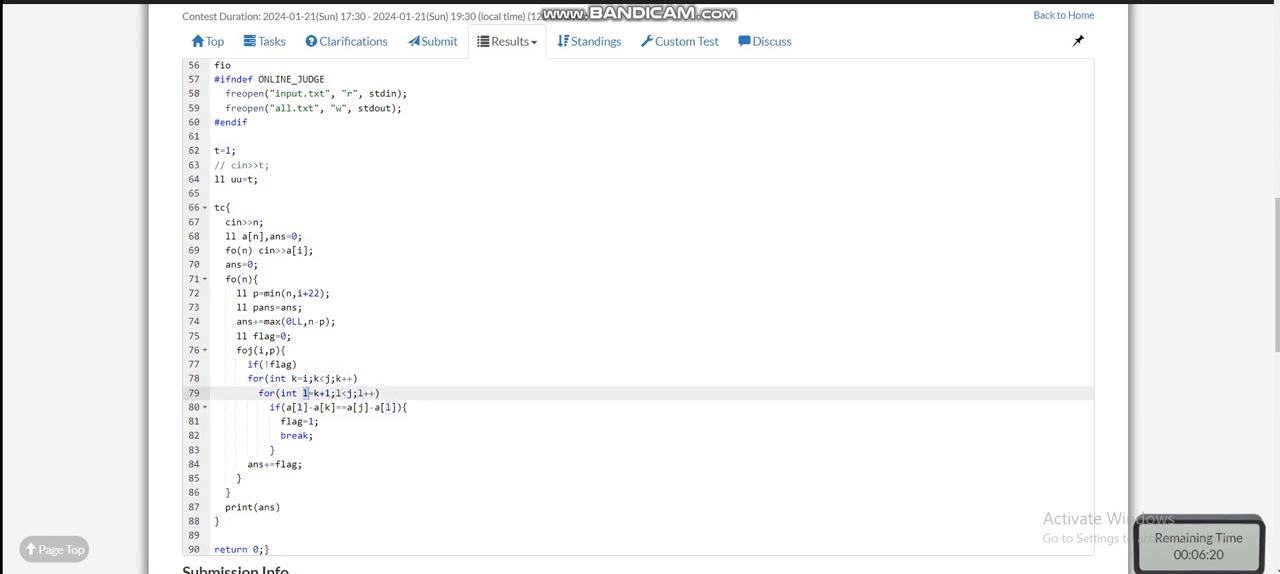